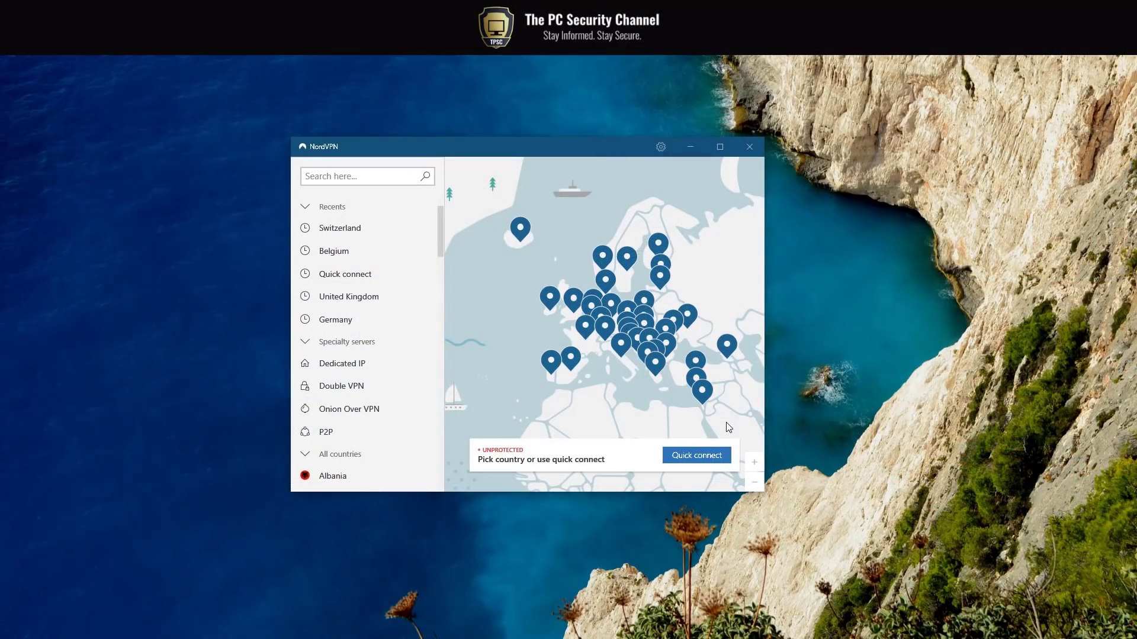
mouse_move(723, 437)
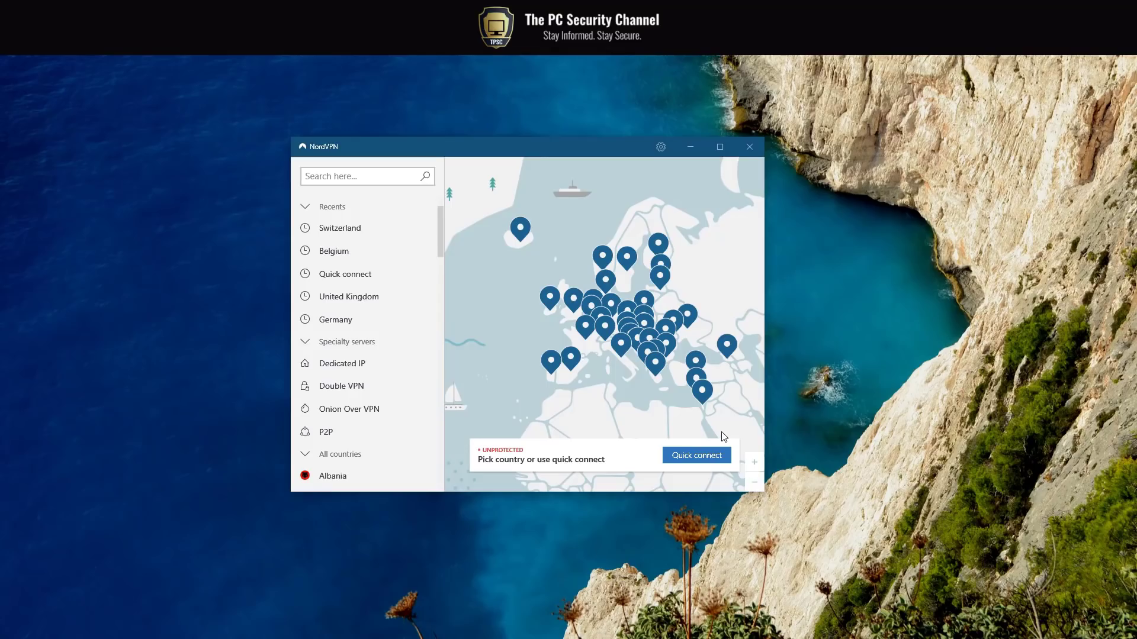
mouse_move(657, 410)
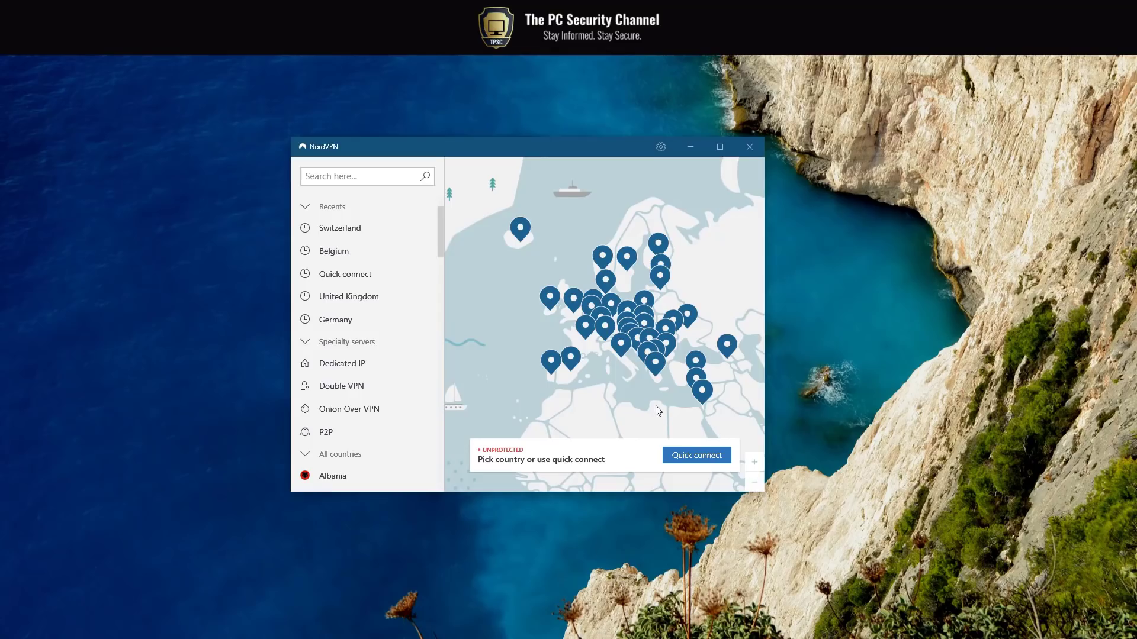
Show NordVPN's General settings: version 6.30.8.0, CyberSec and launch at startup enabled
scroll(down, 3)
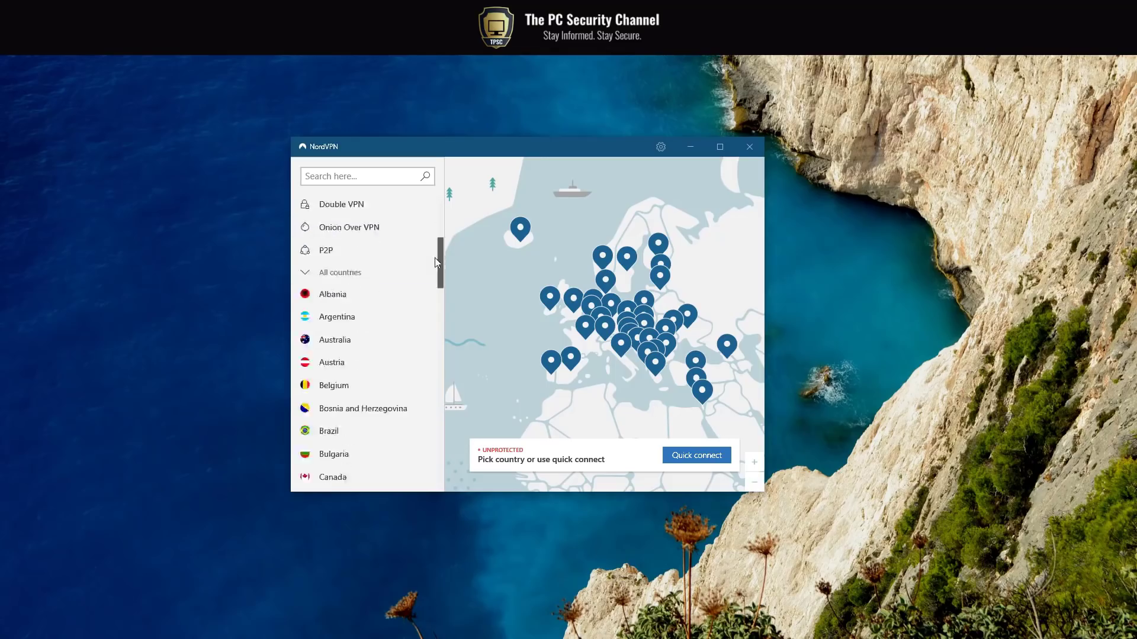
scroll(down, 3)
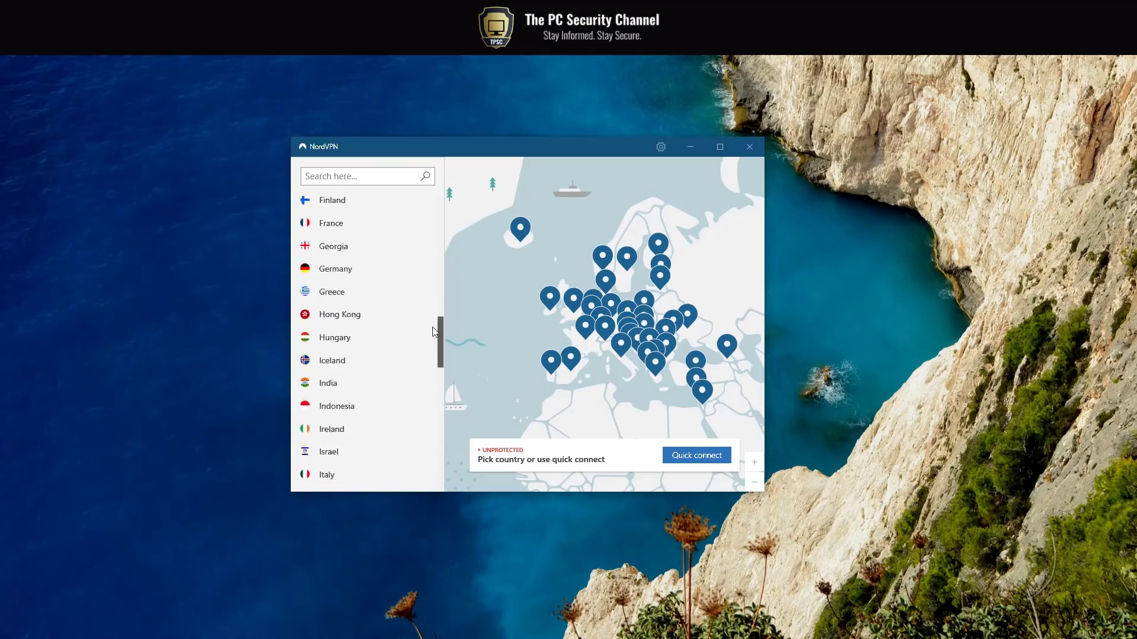
click(659, 146)
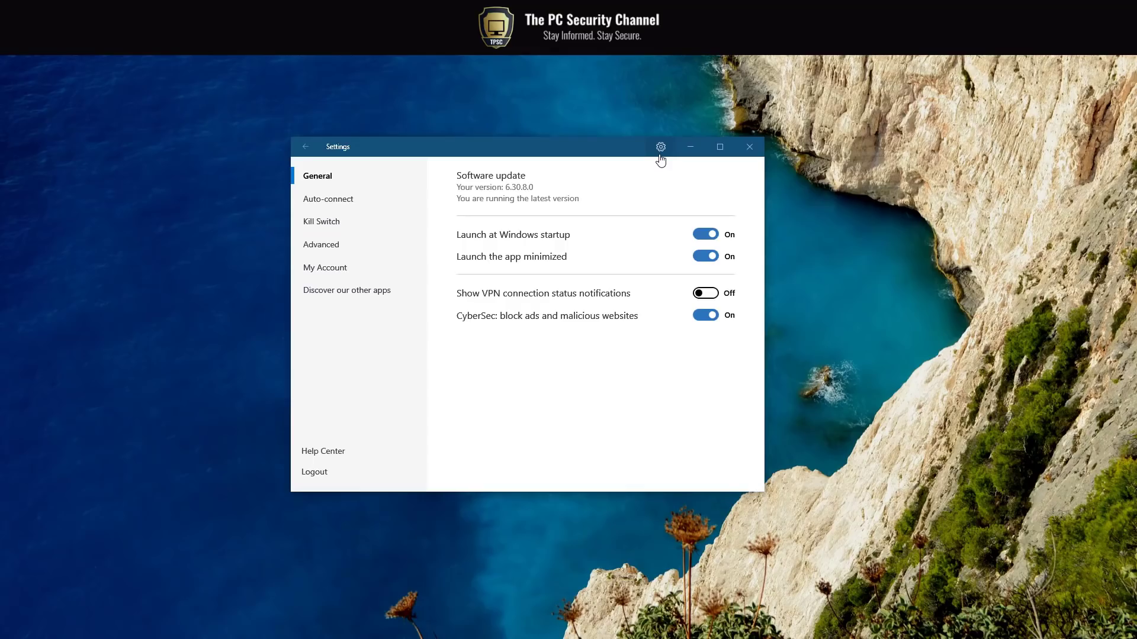
mouse_move(656, 161)
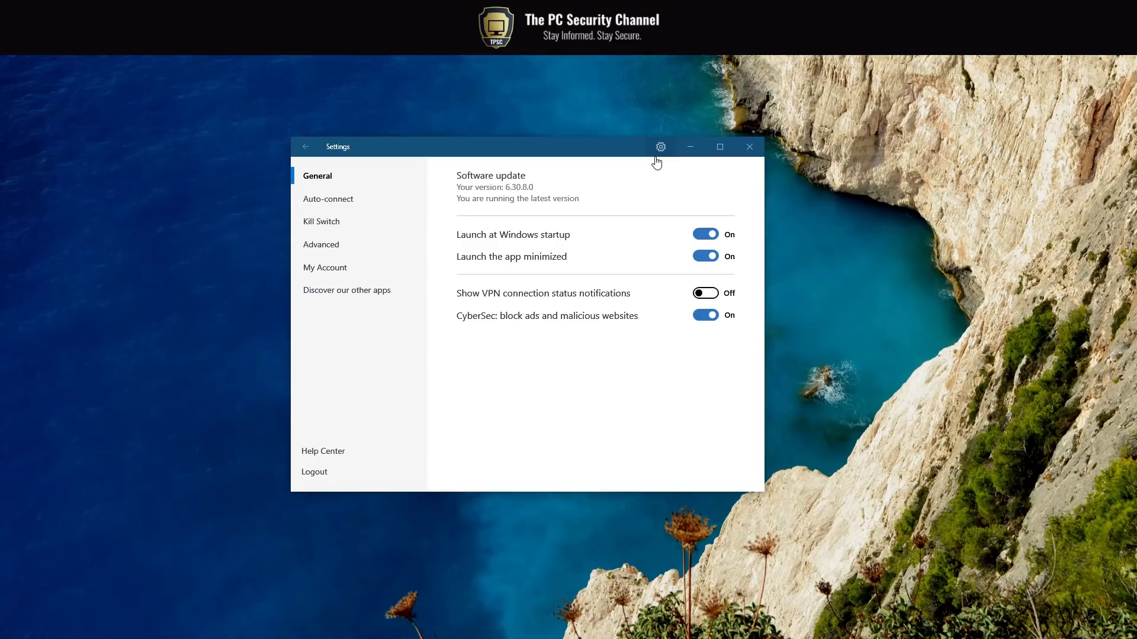
mouse_move(651, 158)
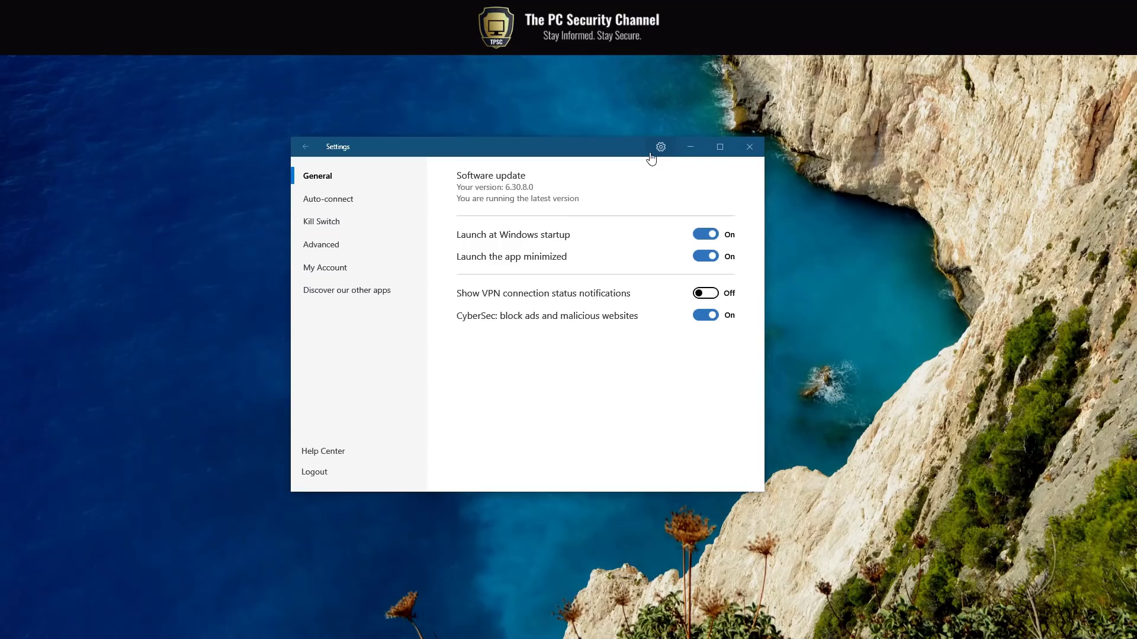
In Auto-connect settings, keep OpenVPN (UDP) as protocol and view Auto-connect on Wi-Fi options
click(327, 199)
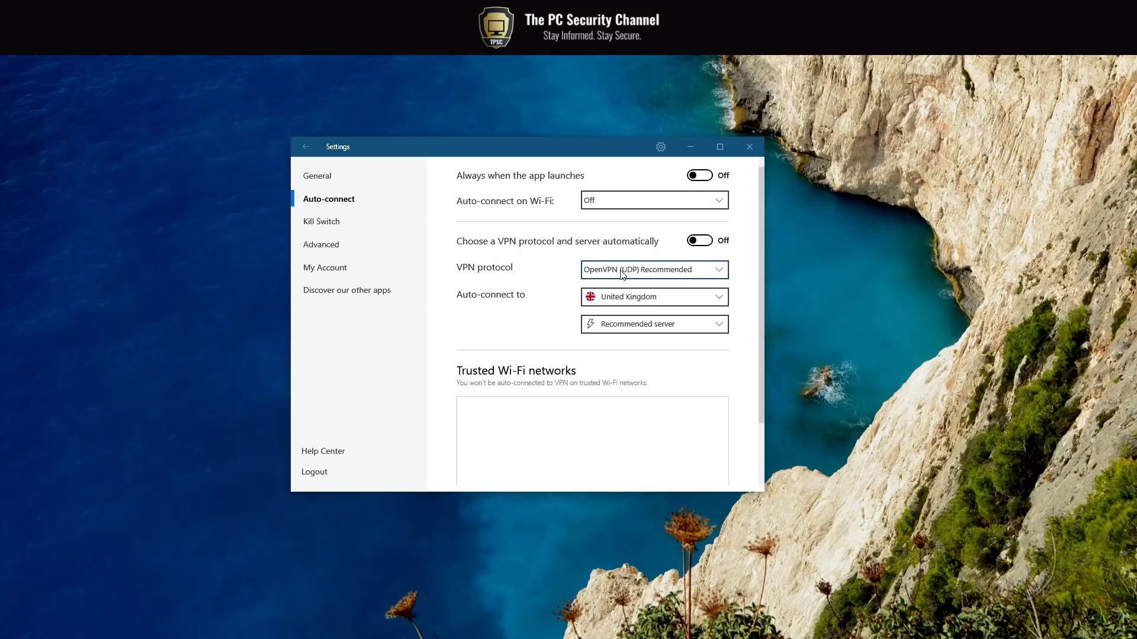
click(652, 270)
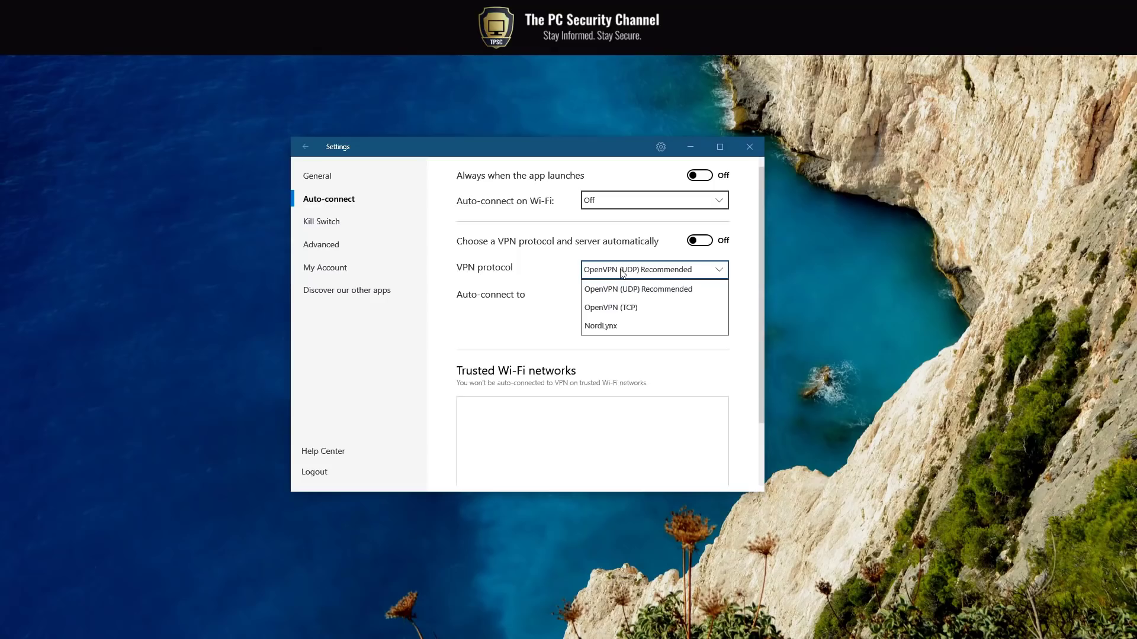
click(637, 289)
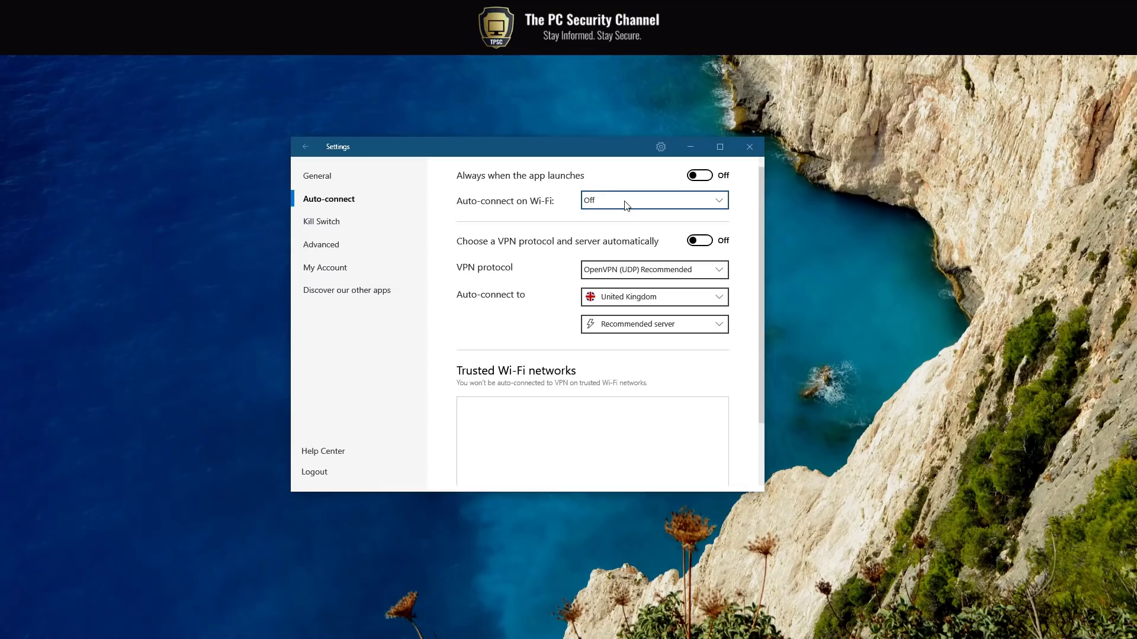
click(321, 245)
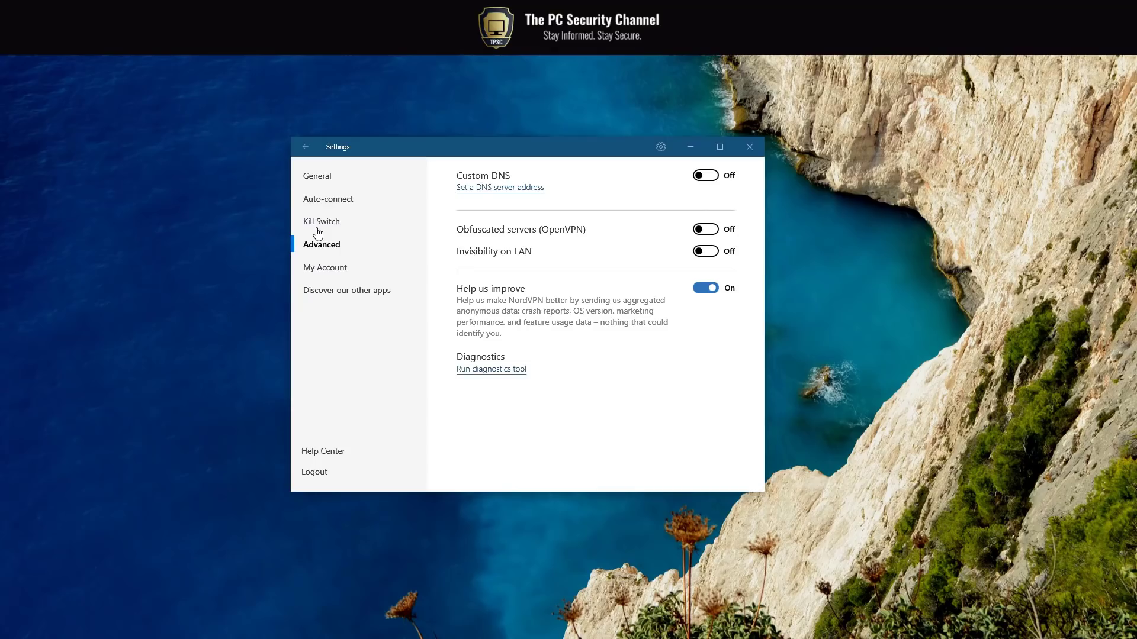
mouse_move(318, 242)
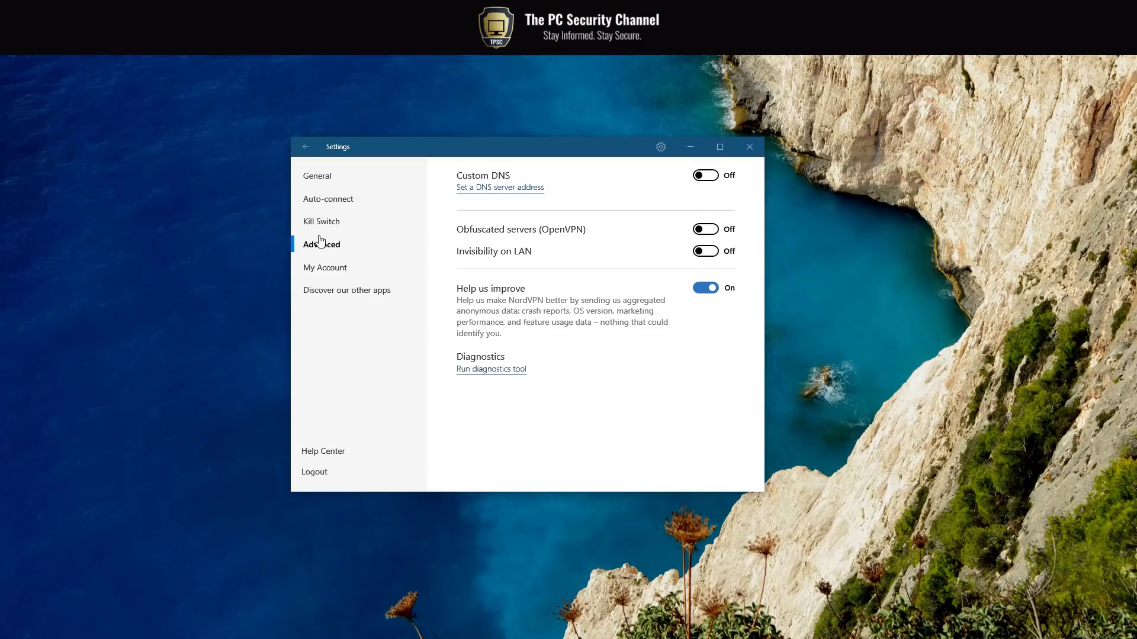
Show the Advanced settings: Custom DNS, Obfuscated servers and Invisibility on LAN
click(305, 146)
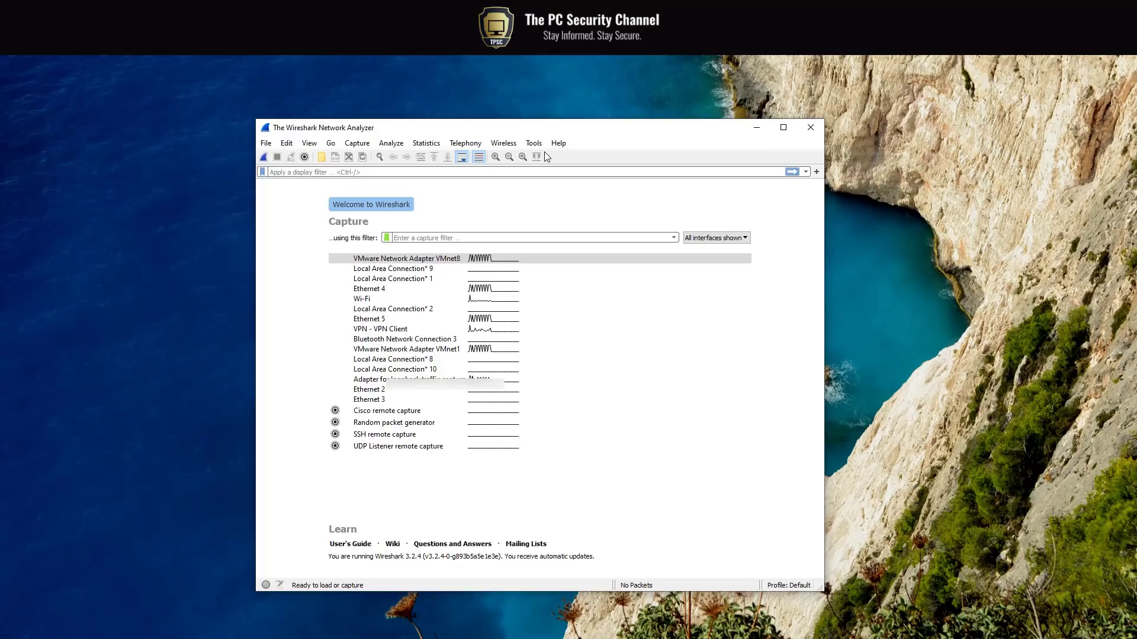
mouse_move(390, 300)
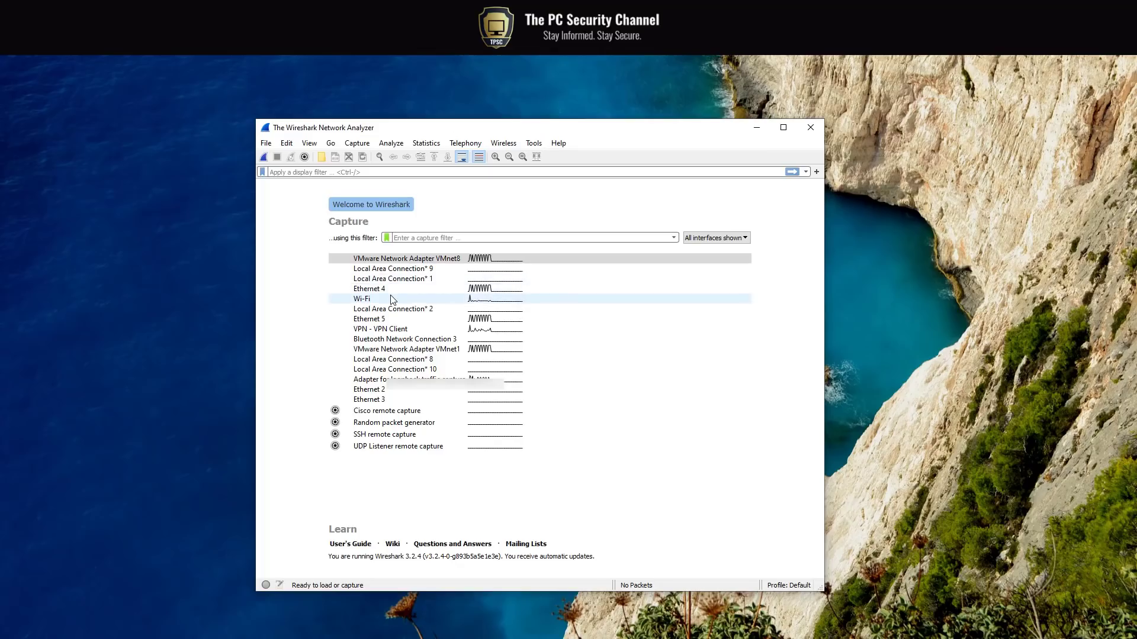
mouse_move(391, 298)
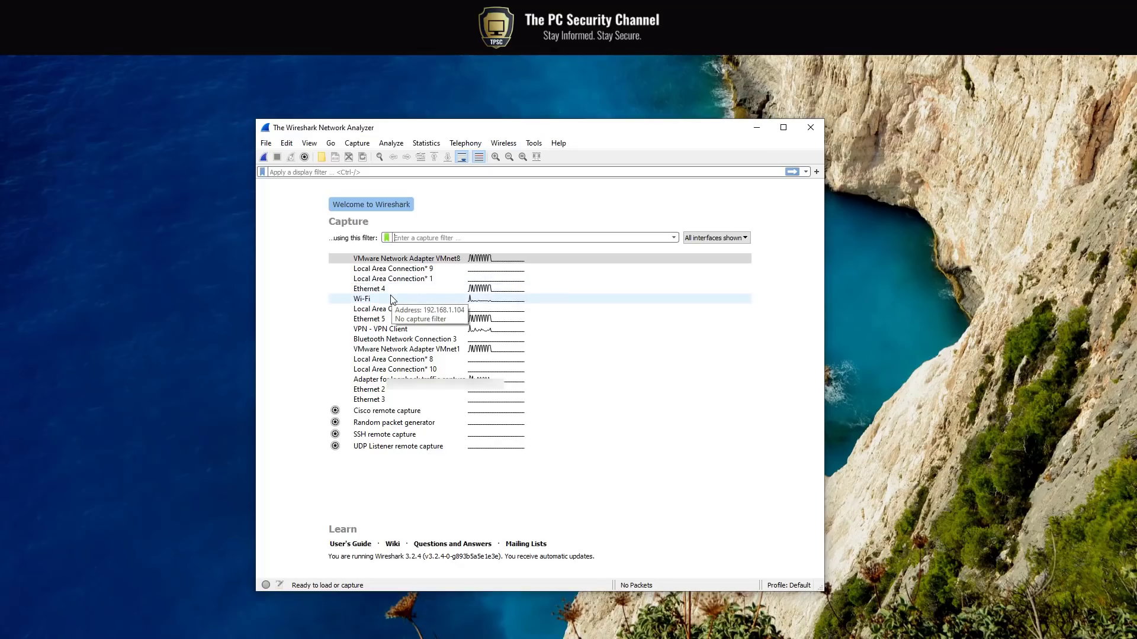
Start a Wi-Fi capture, scroll the live packet list, and filter it with http
double_click(362, 299)
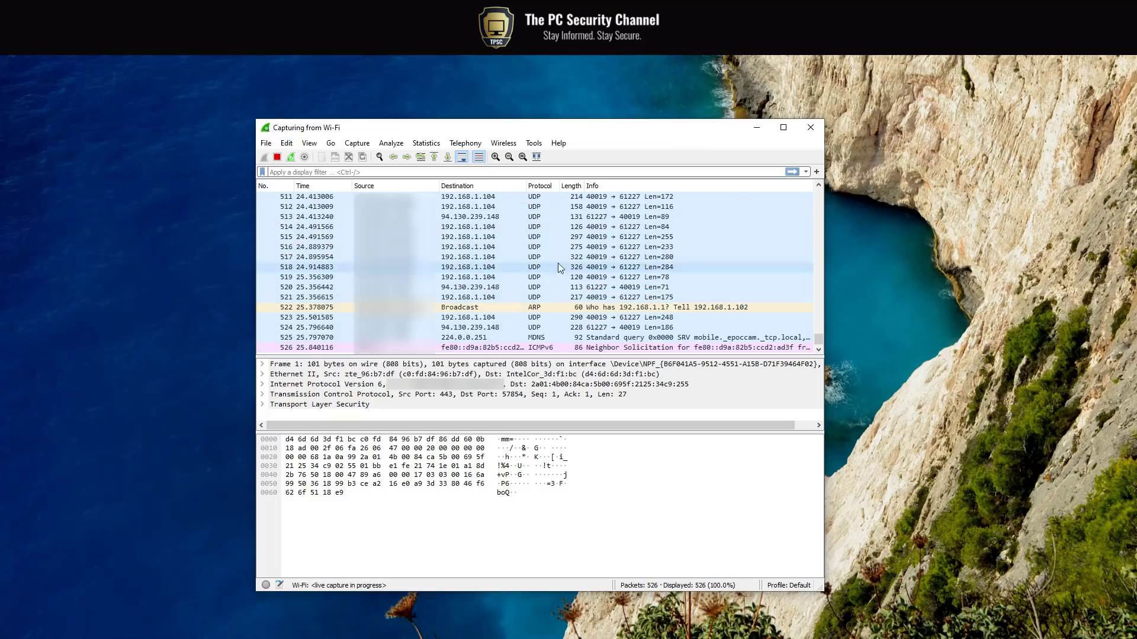
scroll(down, 3)
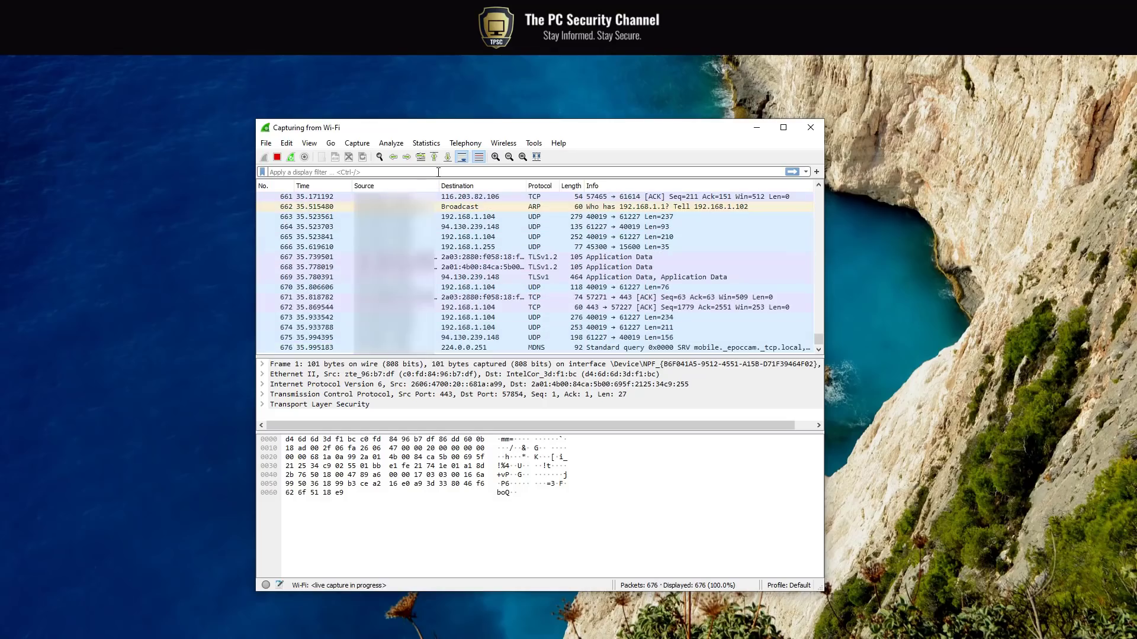
text(http)
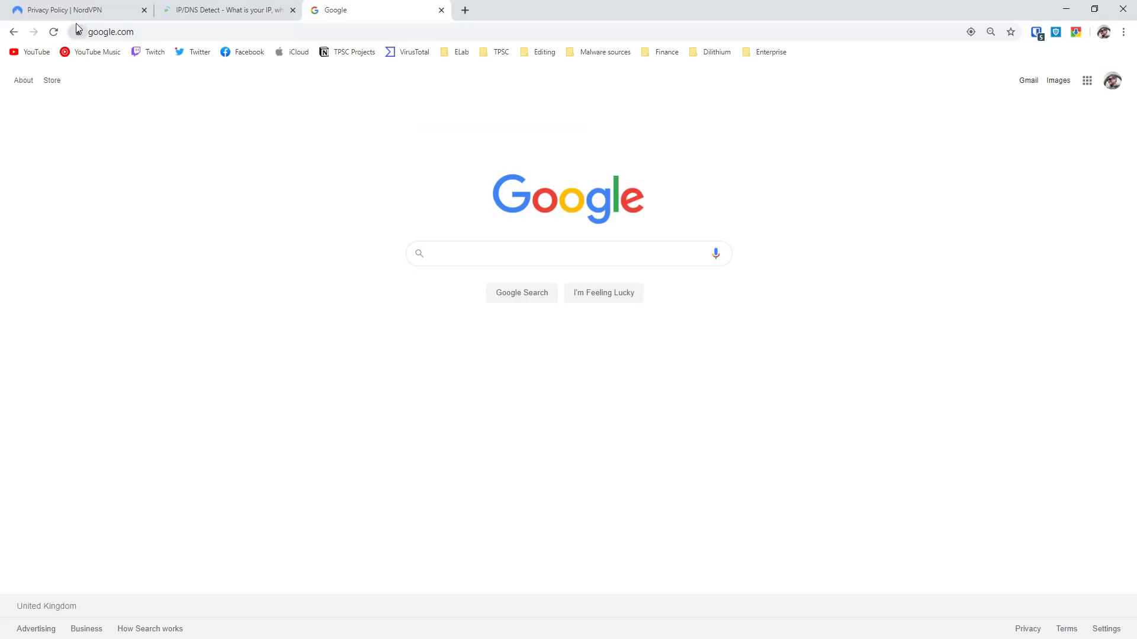
Check google.com's connection security, then search for oxford
click(78, 32)
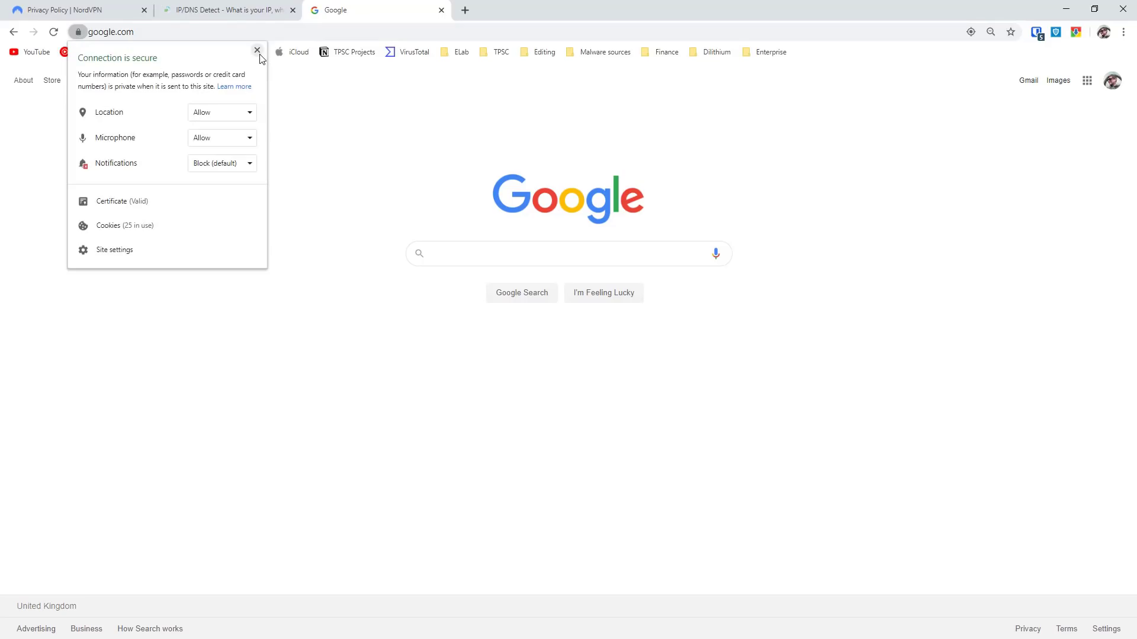
click(256, 50)
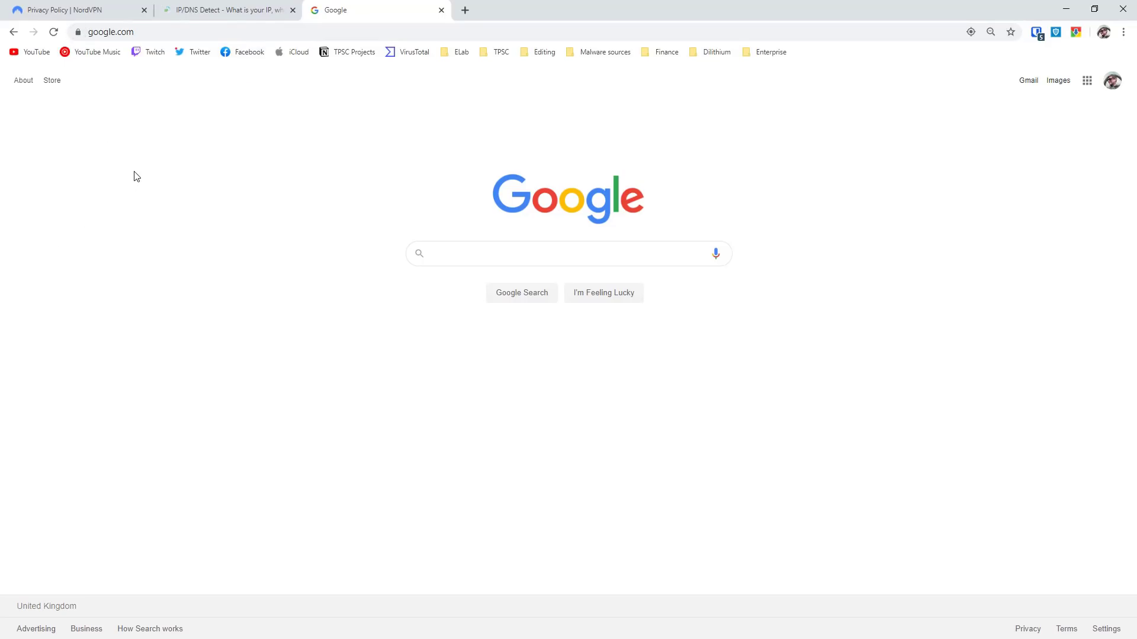
click(110, 31)
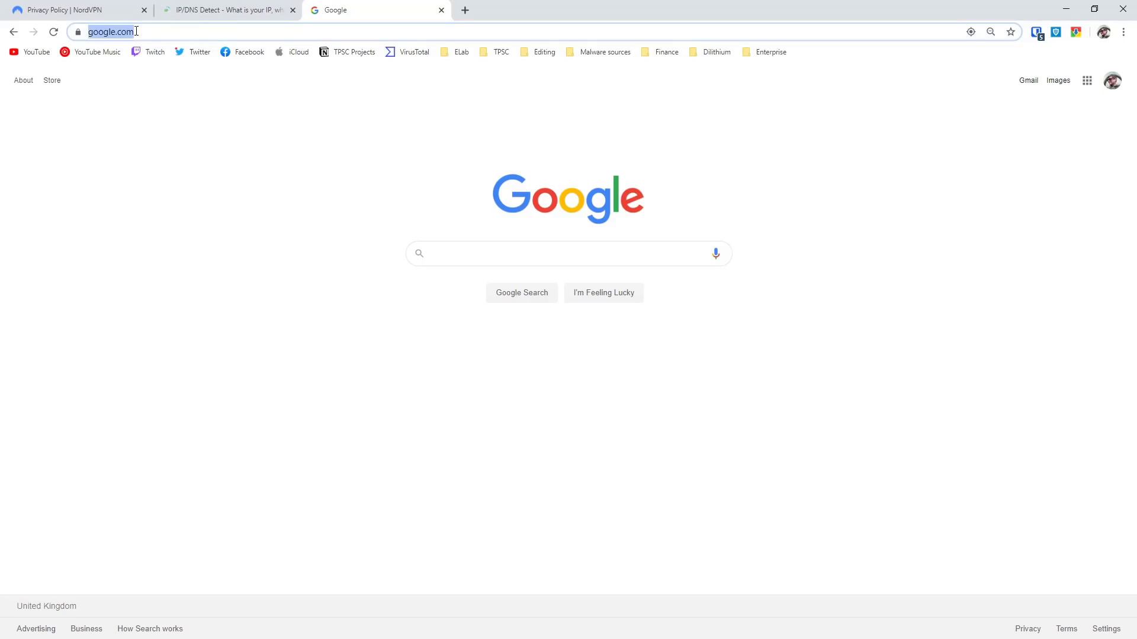
text(oxford)
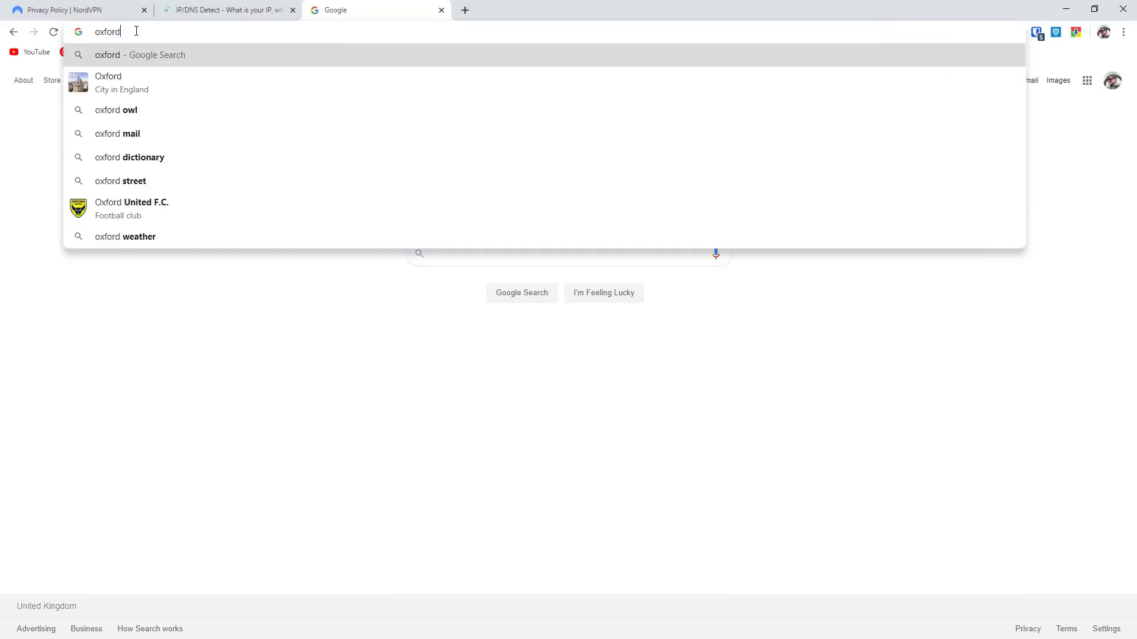
click(108, 81)
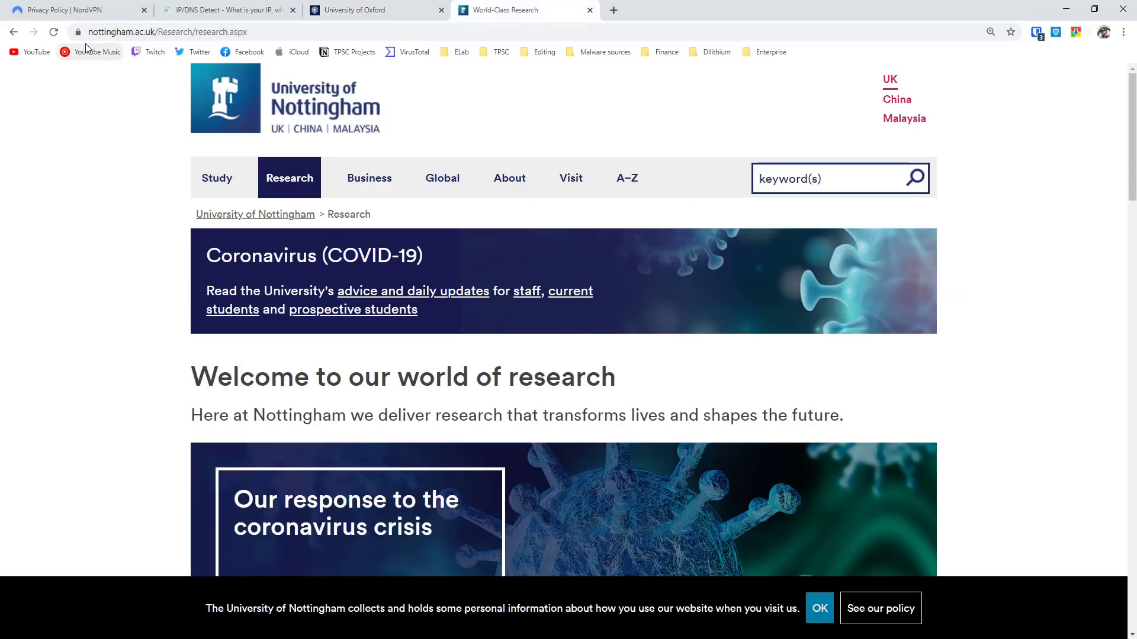
Check site security, open the Oxford staff login, and verify its secure certificate
click(78, 31)
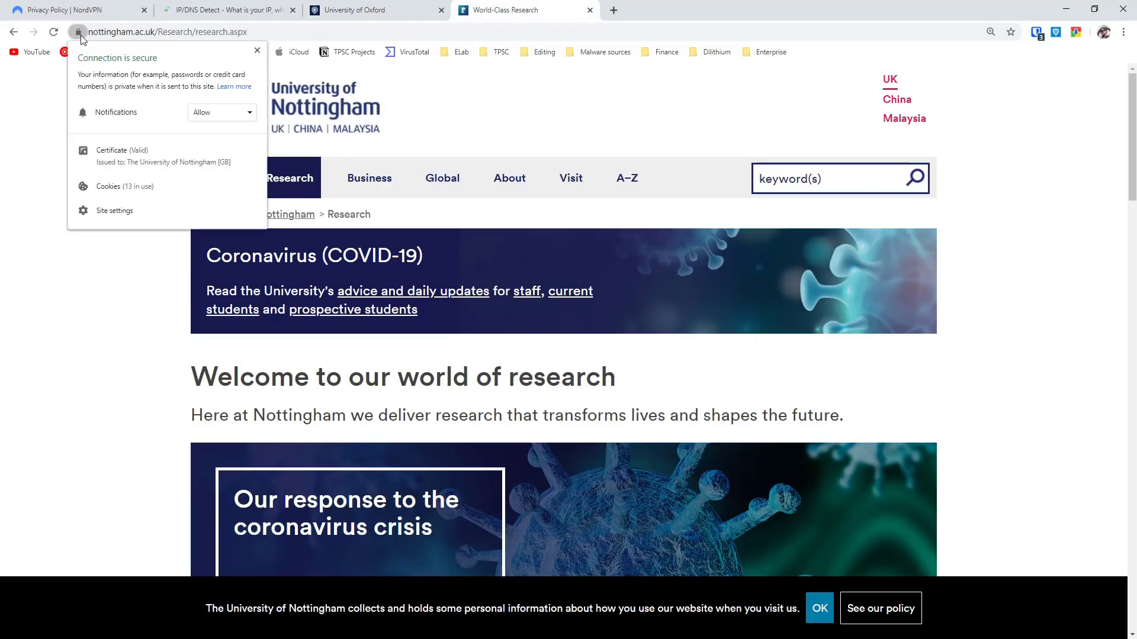
click(376, 10)
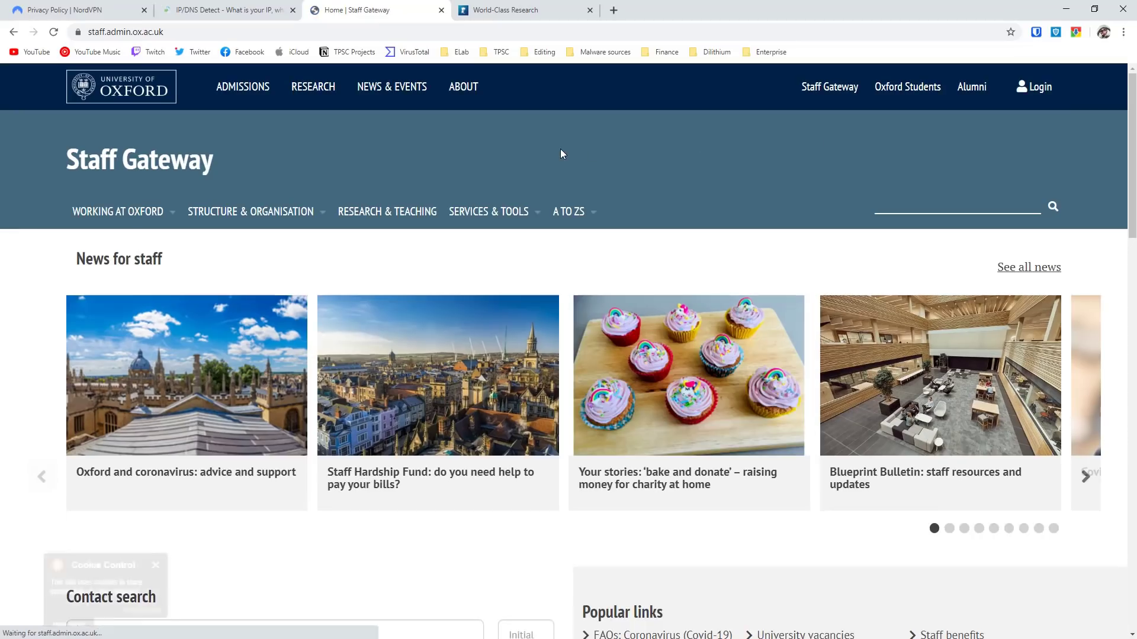
click(1039, 87)
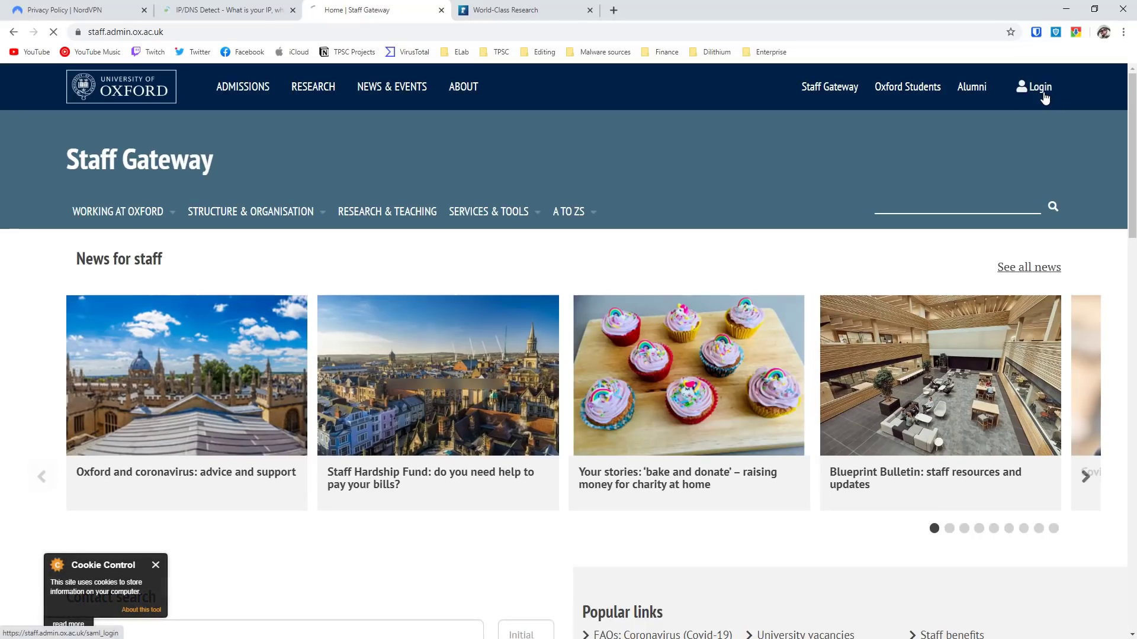
click(1036, 87)
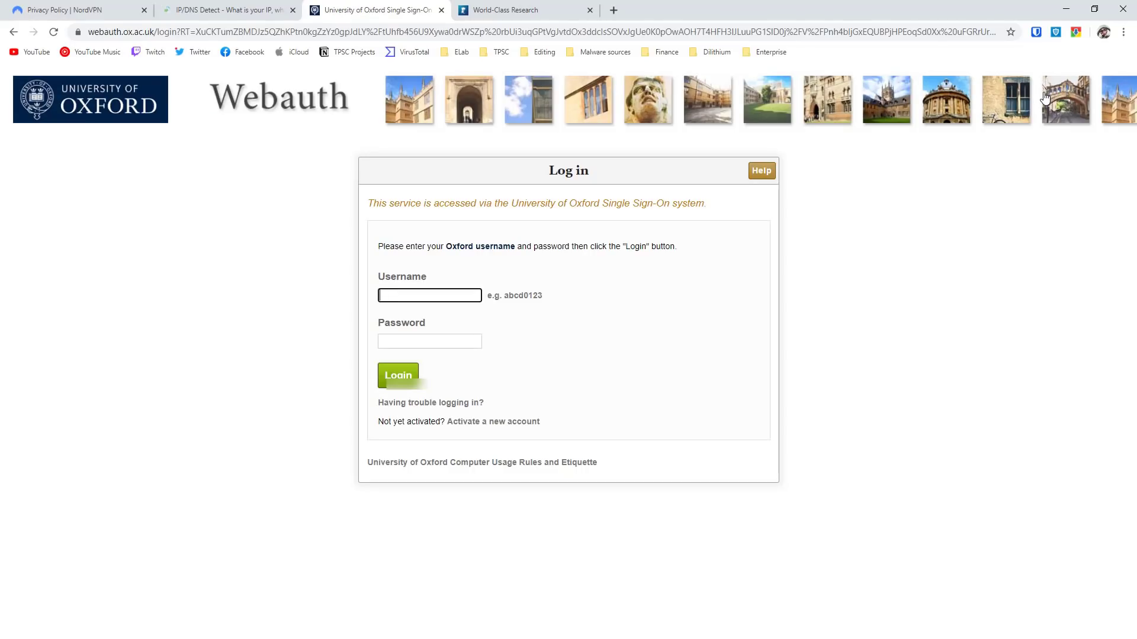
mouse_move(507, 231)
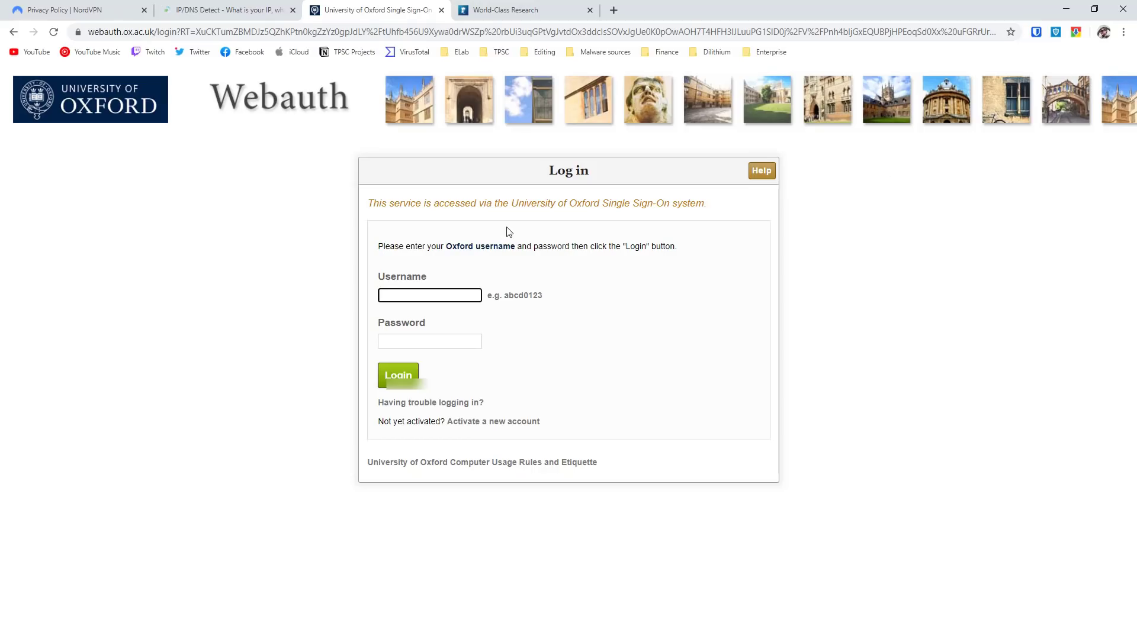
mouse_move(361, 253)
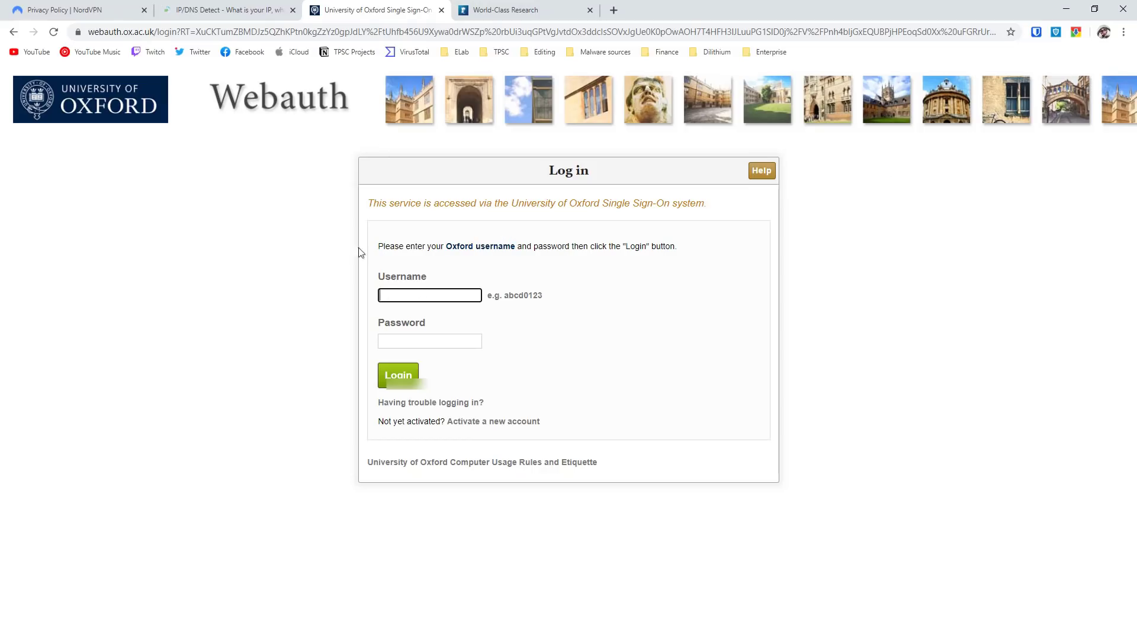
click(74, 32)
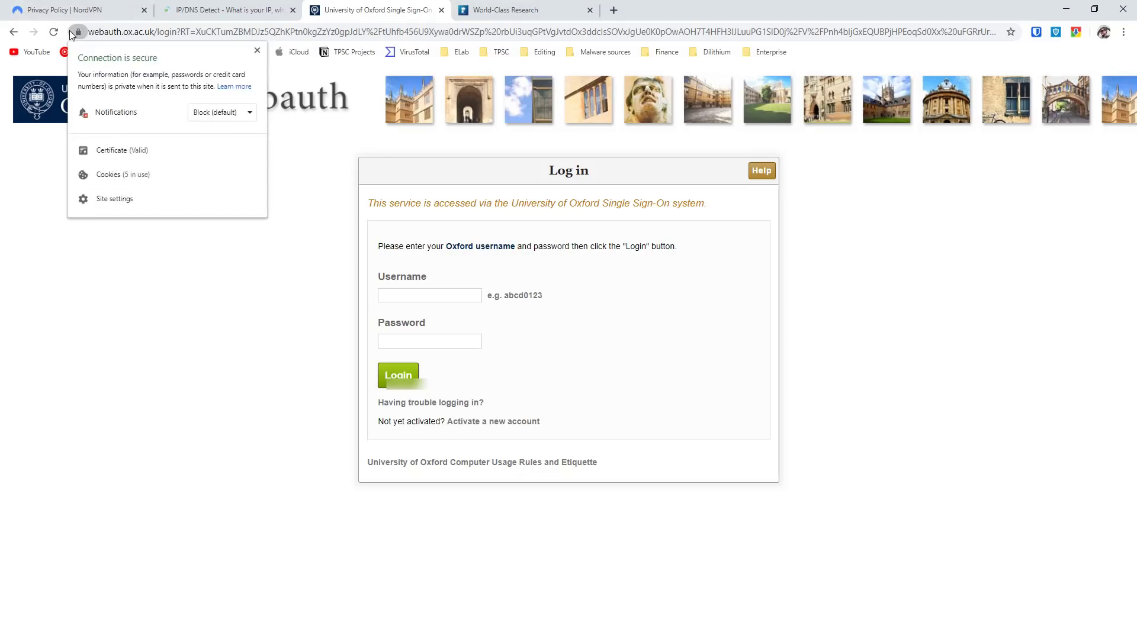
mouse_move(288, 215)
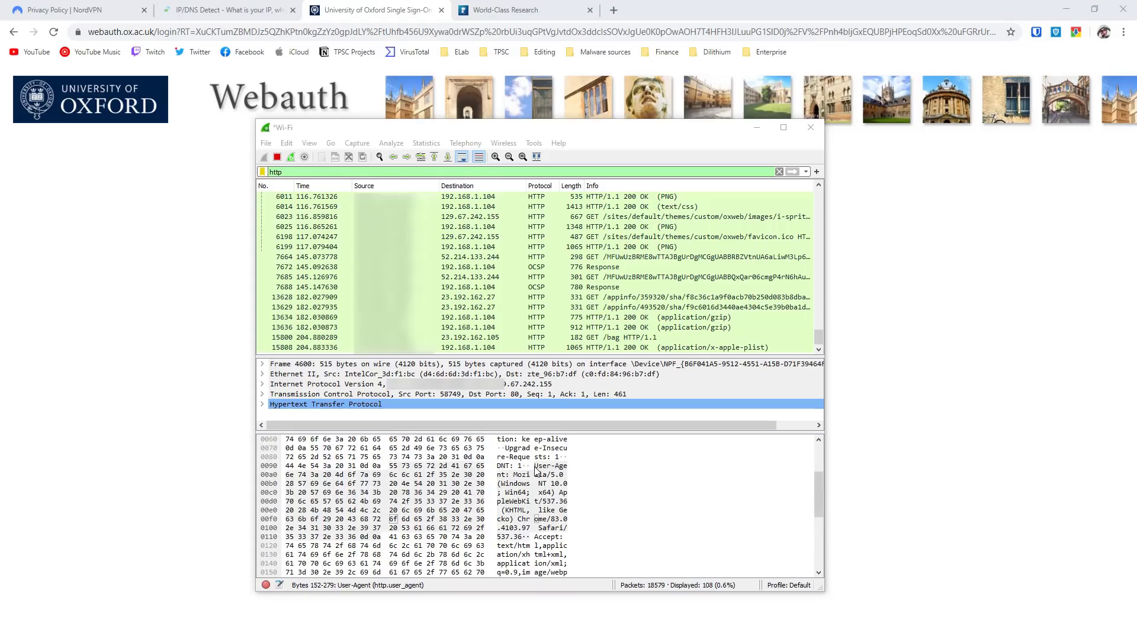
Select an HTTP GET packet revealing a plaintext request for Oxford site images
click(652, 237)
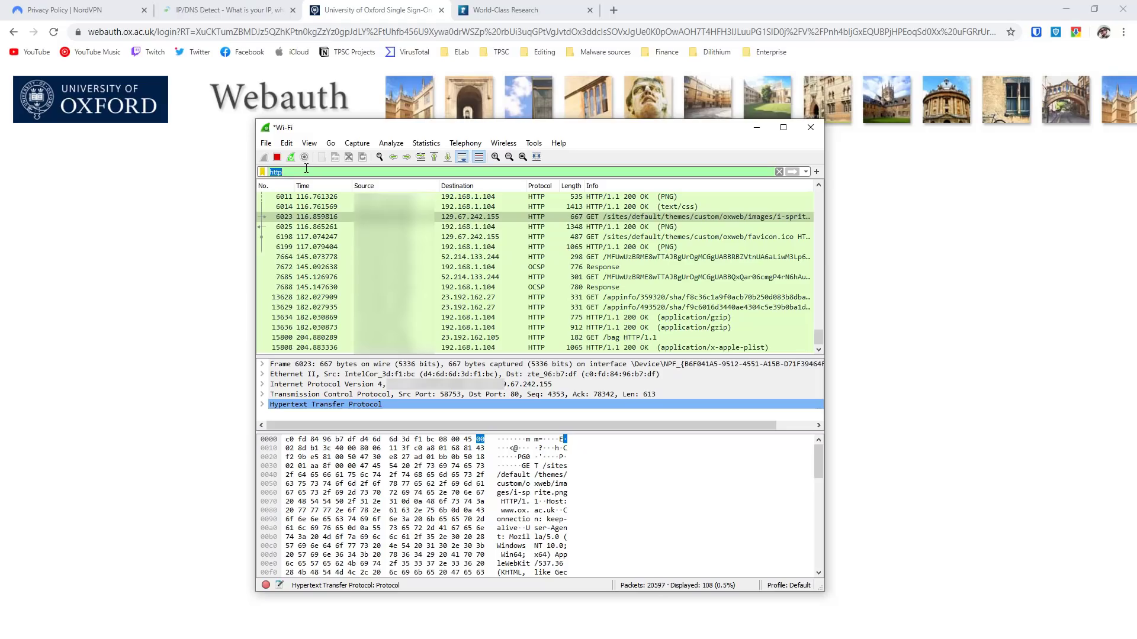
Filter the capture to dns and inspect a plaintext staff.admin.ox.ac.uk lookup
text(dns)
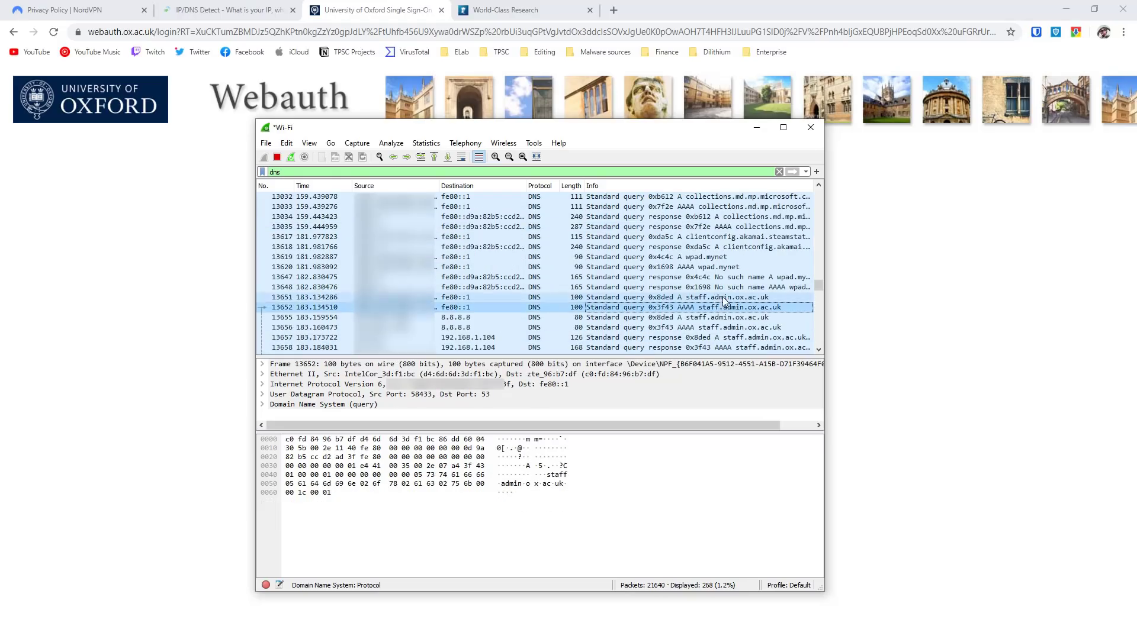
click(698, 316)
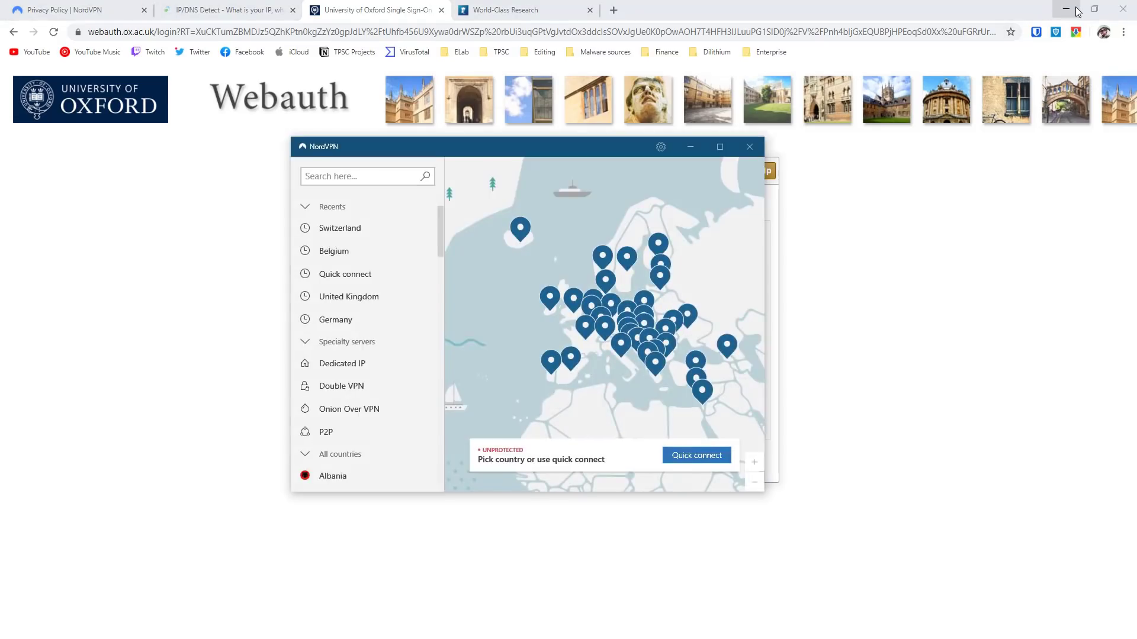
Minimise Chrome, then minimise NordVPN once connected to Switzerland #128
click(339, 228)
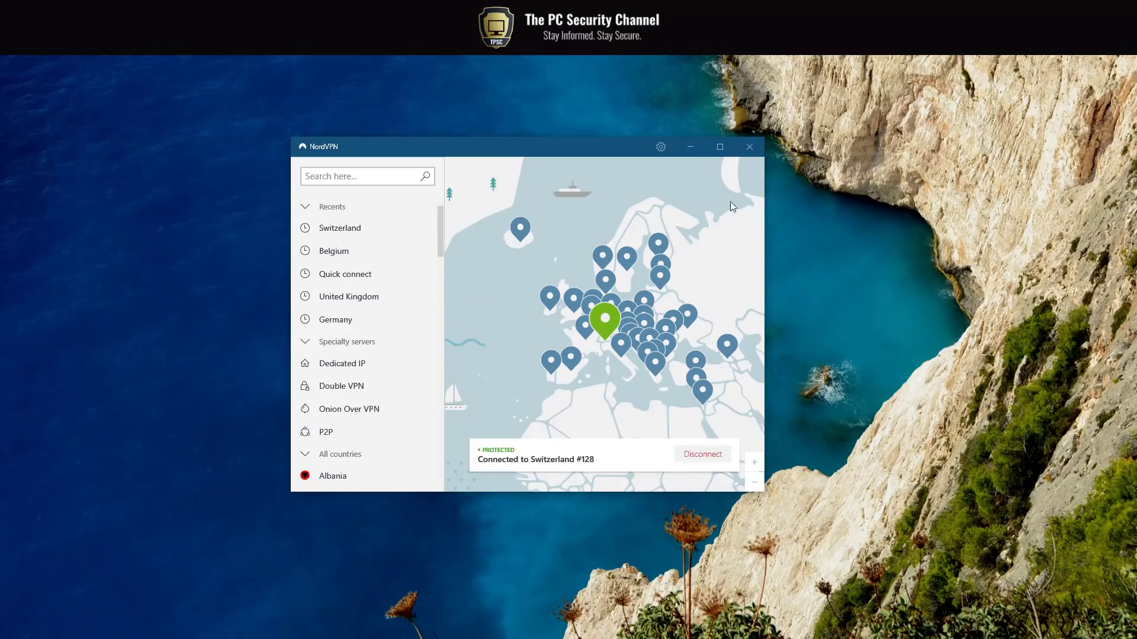
mouse_move(685, 147)
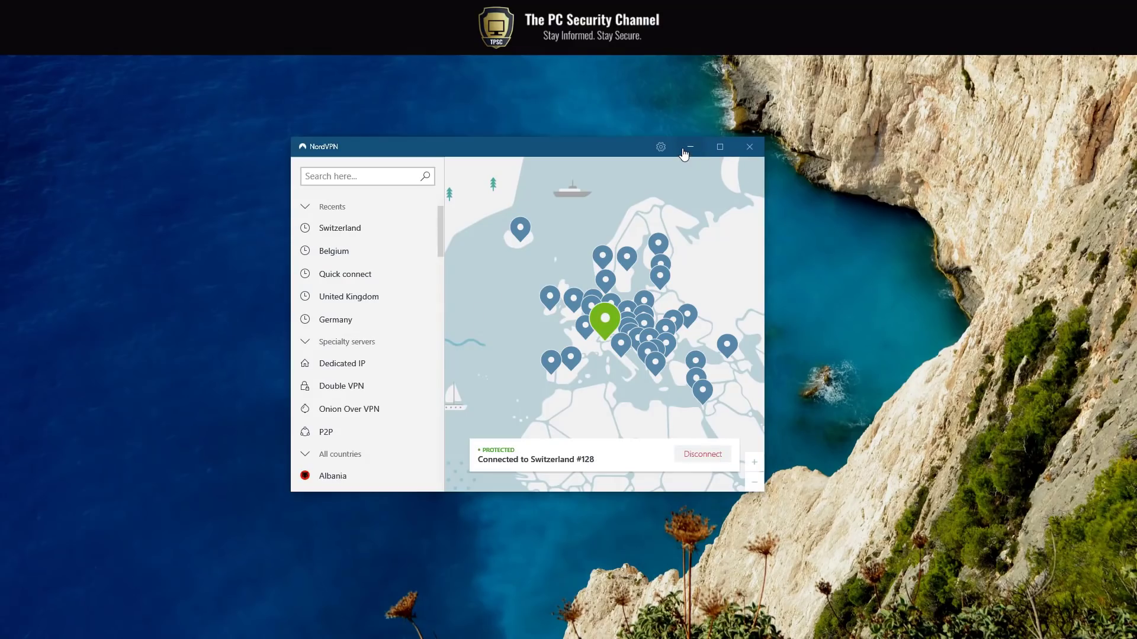
click(688, 146)
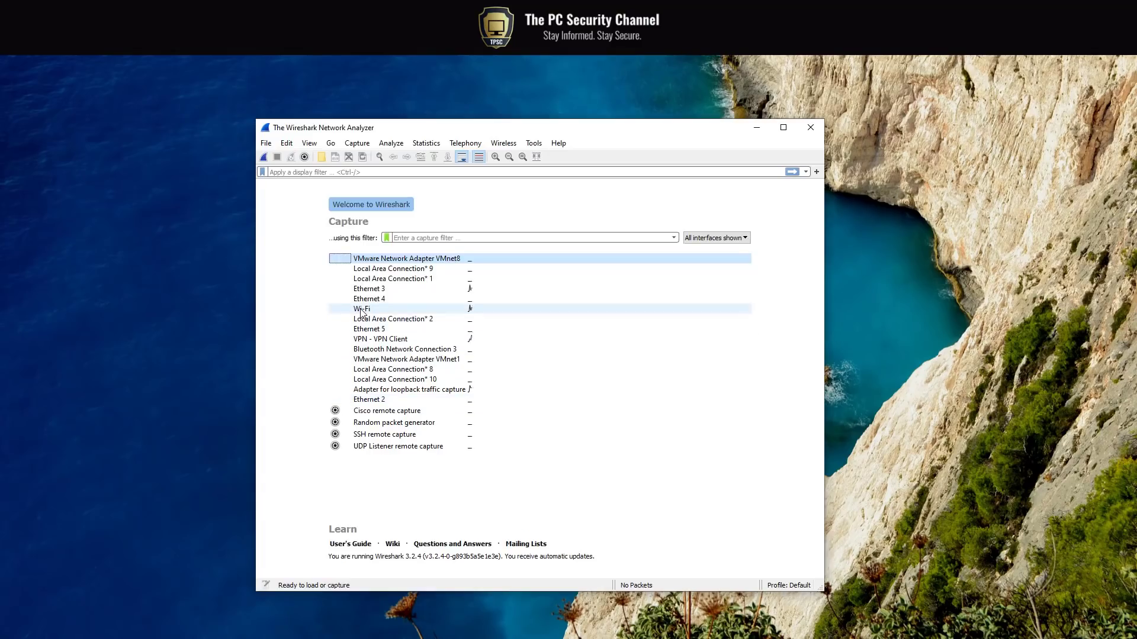
Capture Wi-Fi traffic with the VPN on and filter by dns, leaving few encrypted packets
click(362, 308)
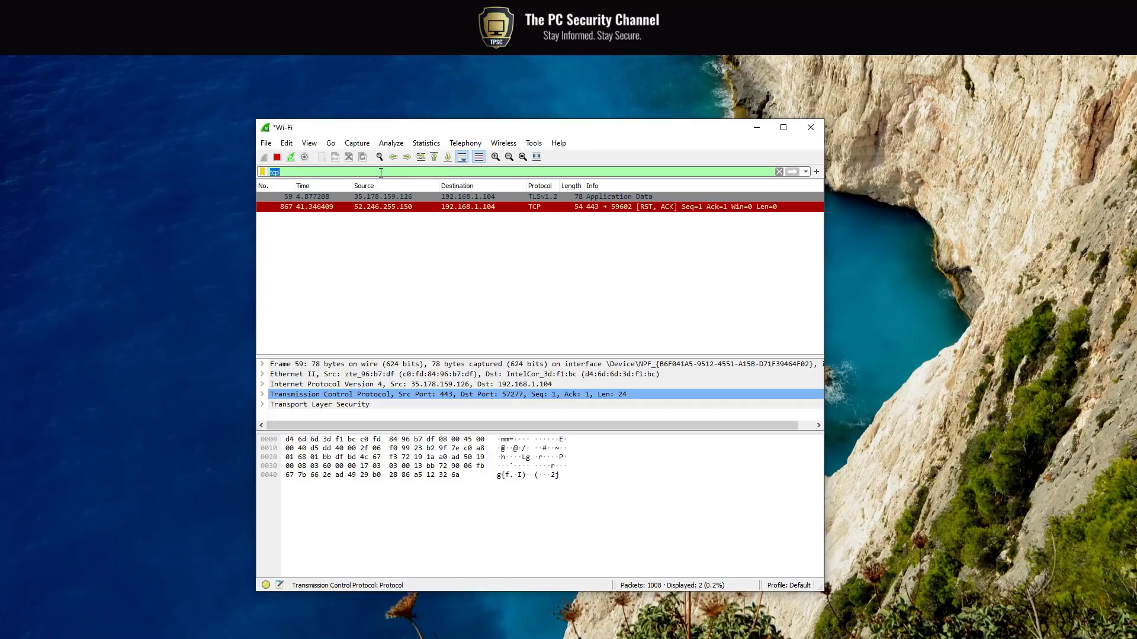
text(dns)
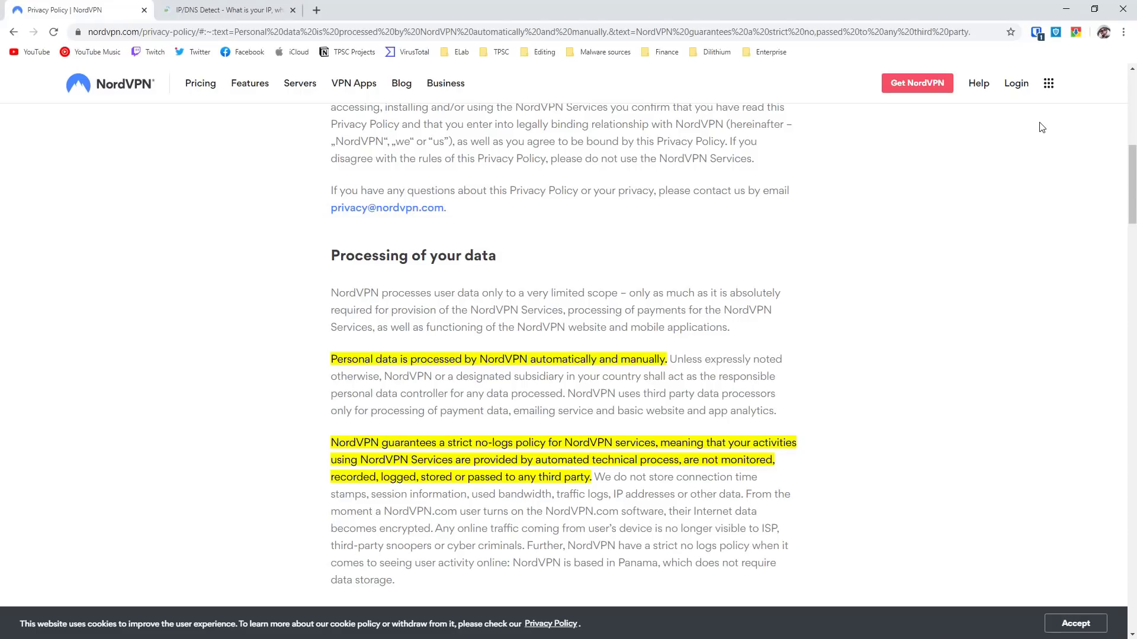
mouse_move(929, 110)
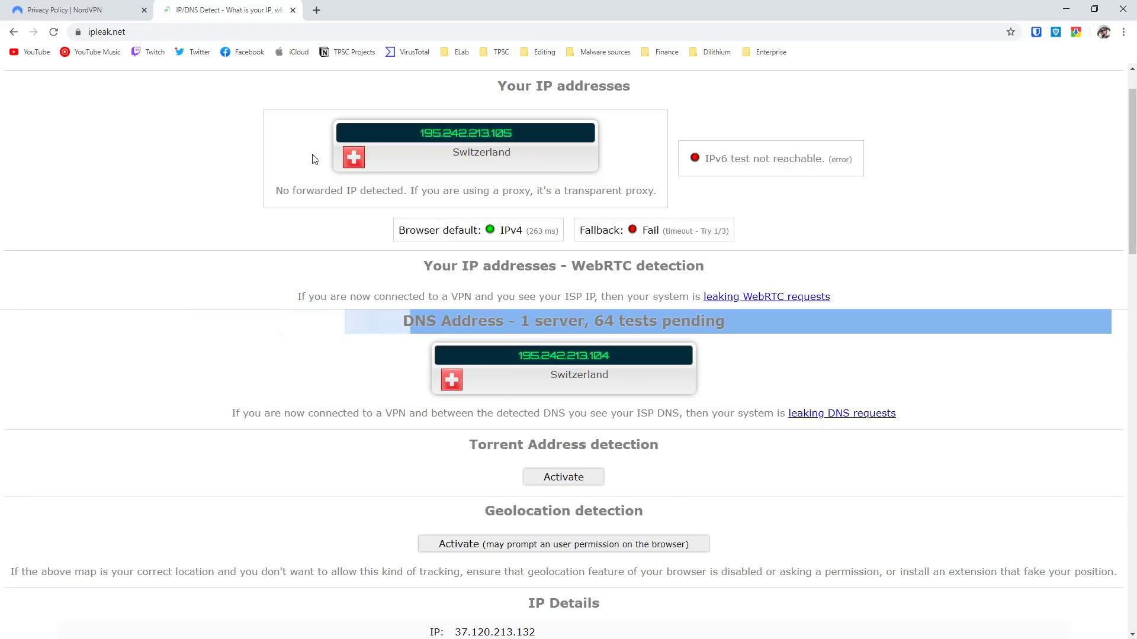
mouse_move(466, 132)
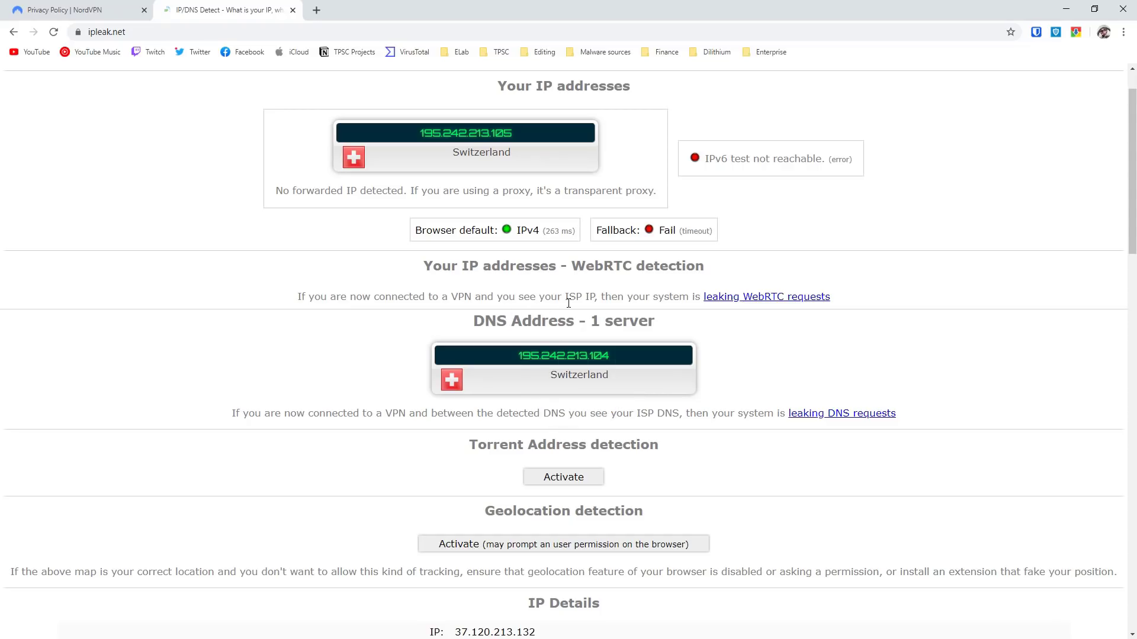
mouse_move(480, 151)
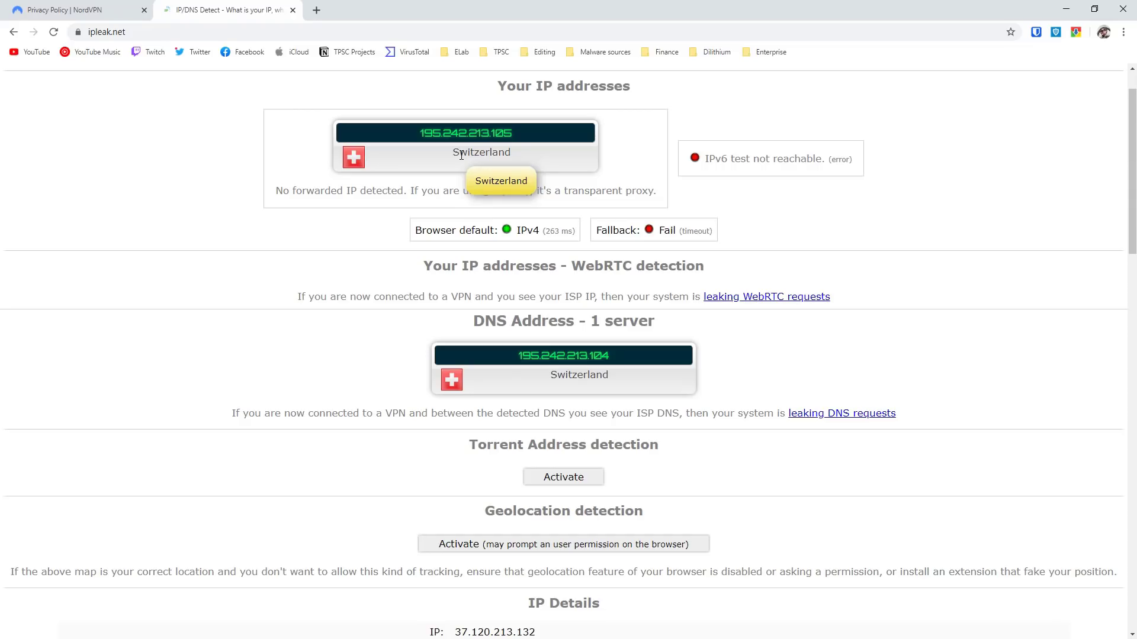
mouse_move(443, 162)
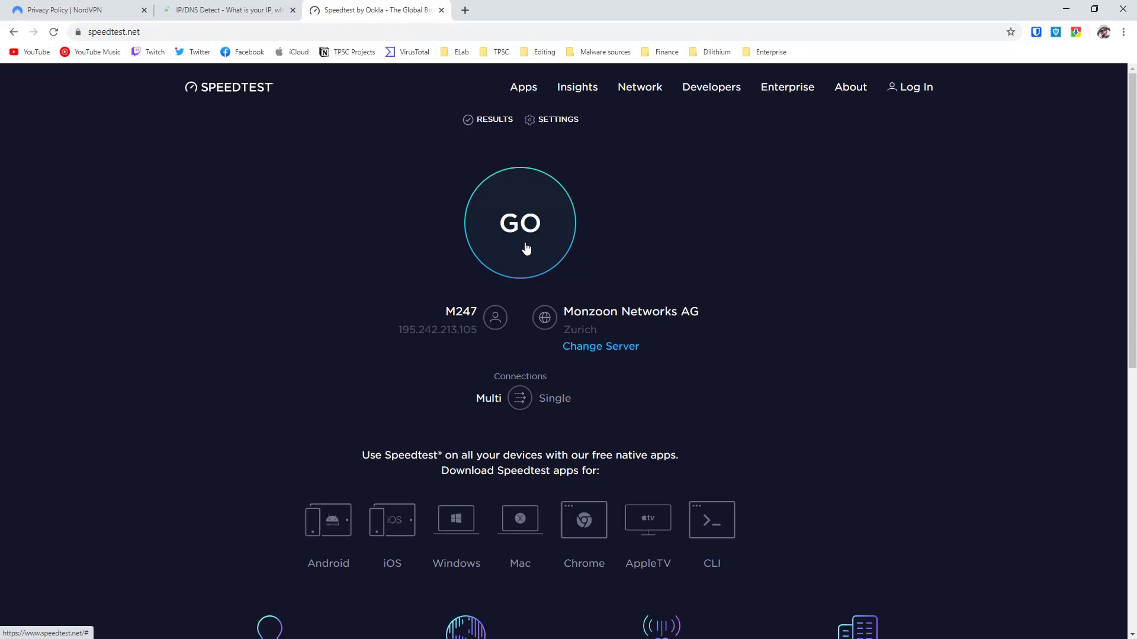
Run the speed test (25 ms, 226.17/122.53 Mbps) and open nordvpn.com in a new tab
click(520, 223)
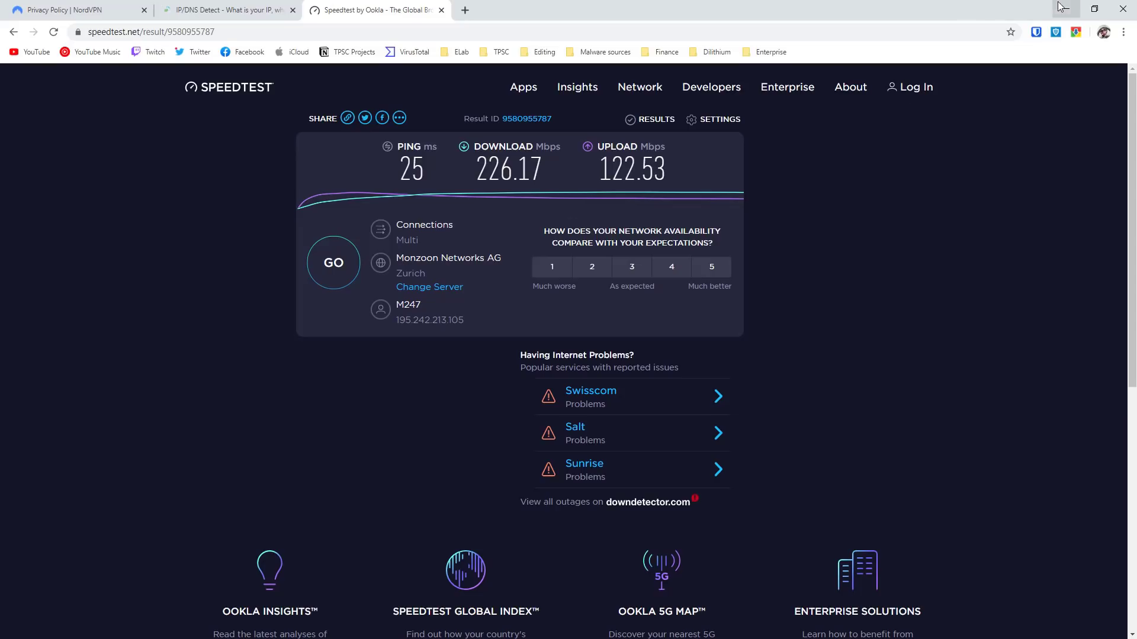
click(498, 9)
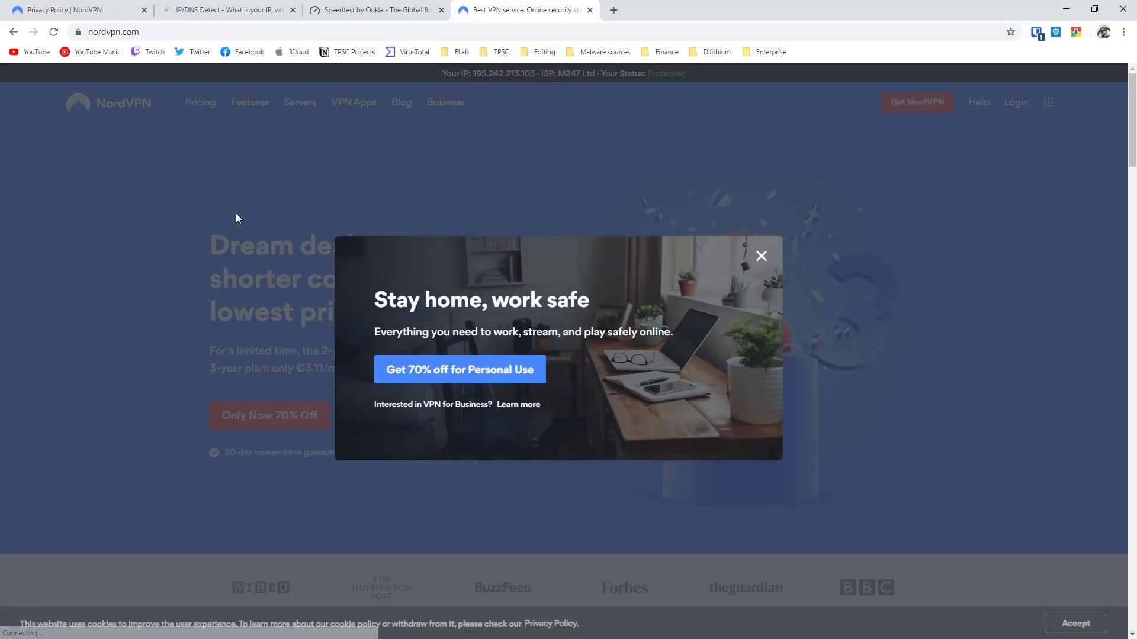
Close the 'Stay home, work safe' popup to reveal the two-year deal offer
click(760, 256)
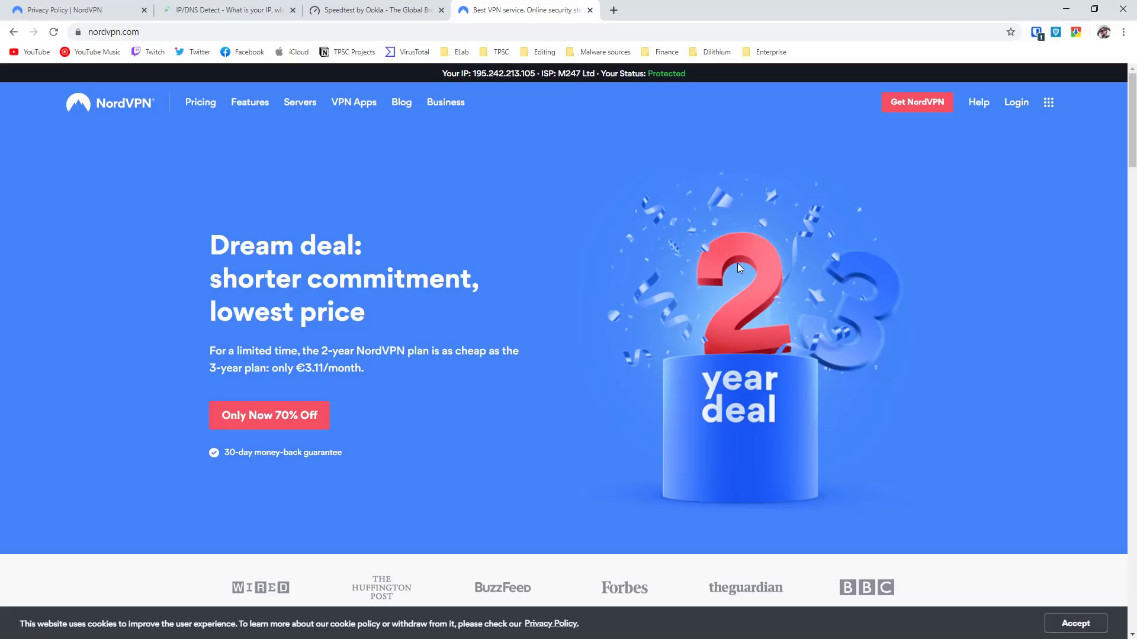
mouse_move(747, 271)
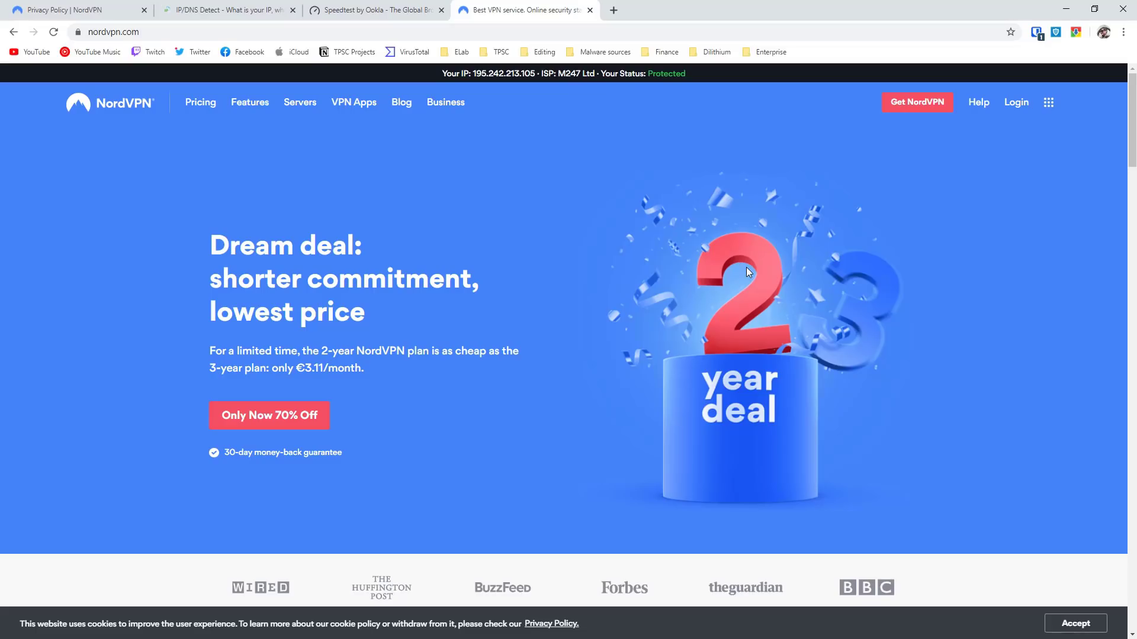